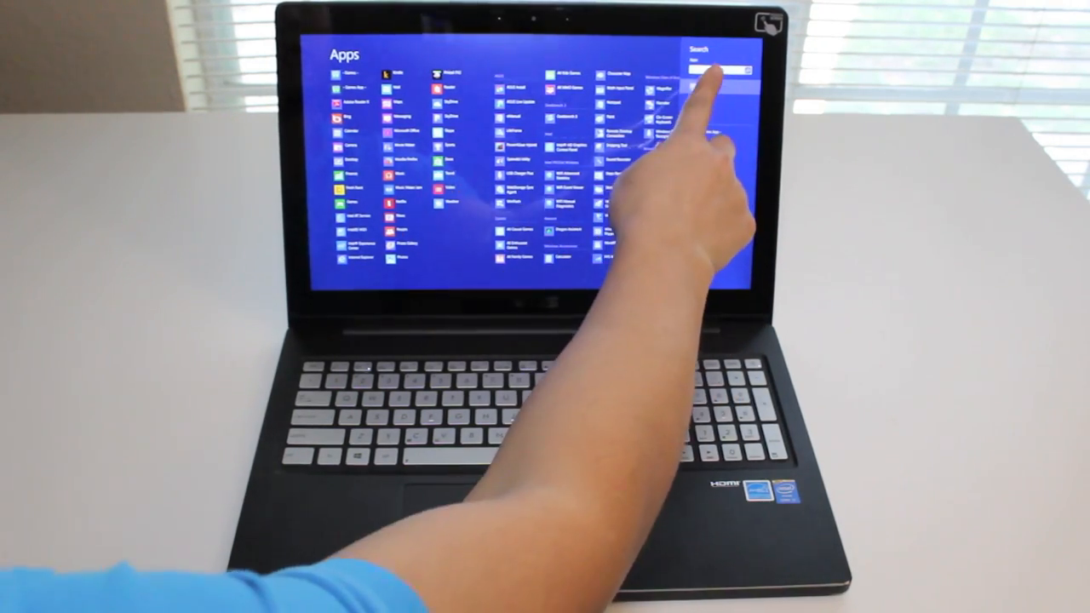
Step: Search the Apps list for 'calc', then launch Internet Explorer showing the MSN news page
click(719, 71)
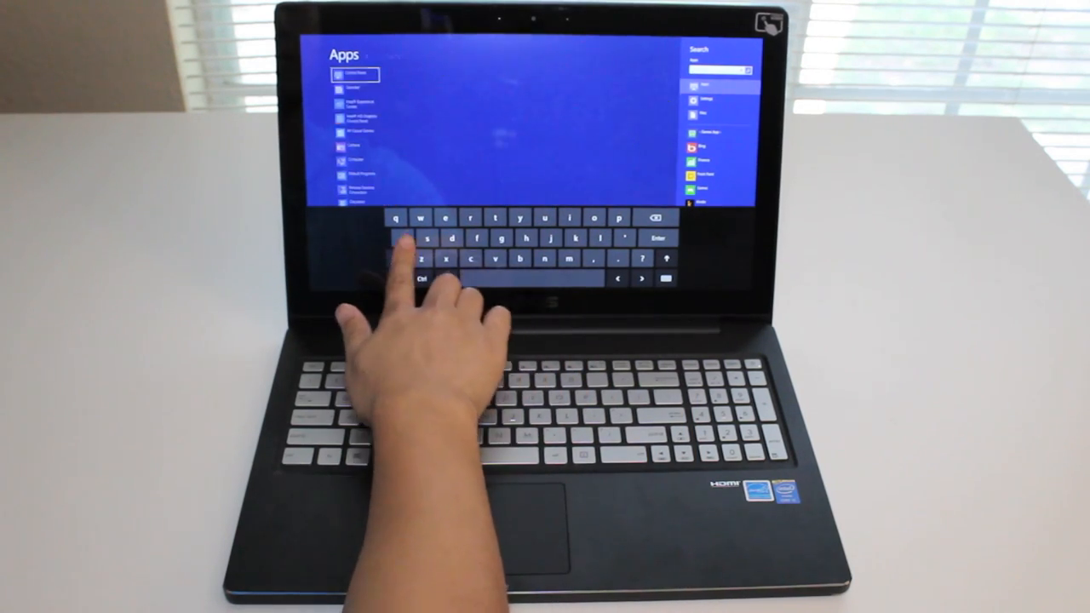
text(calc)
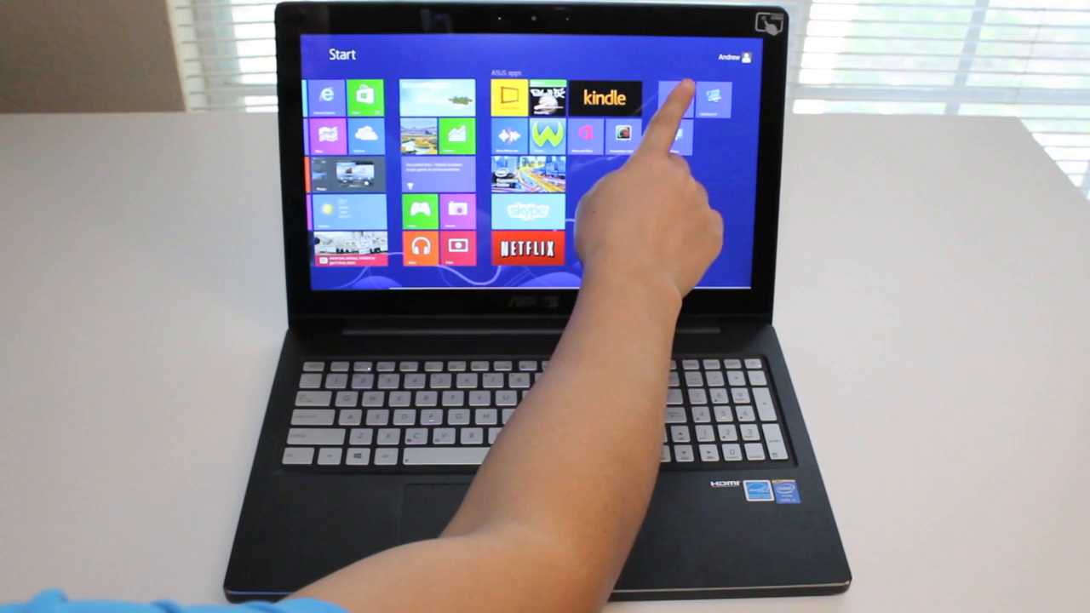
click(678, 97)
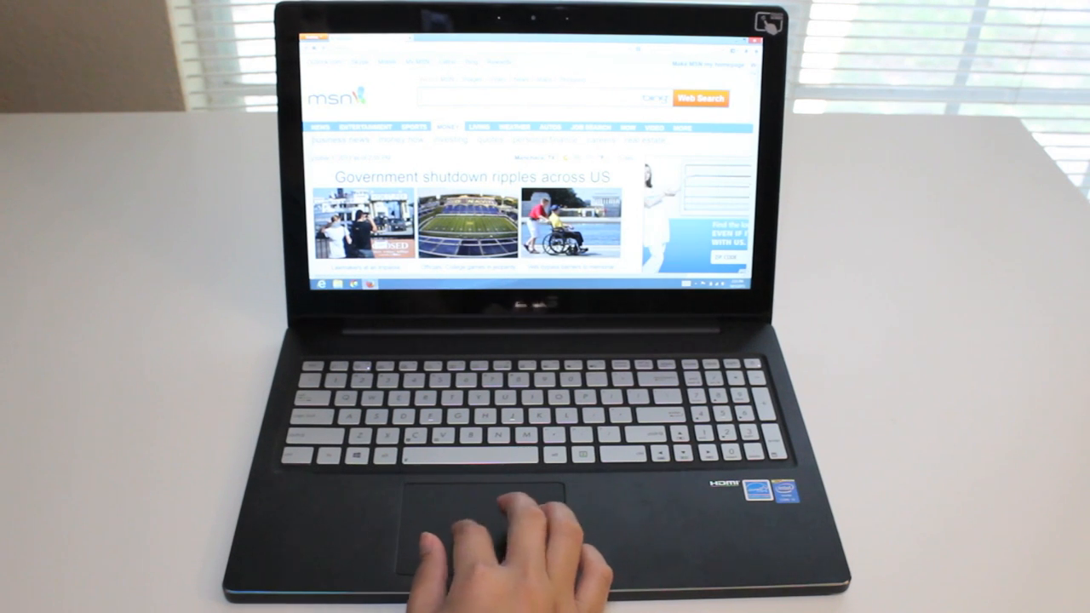
Step: Scroll down the MSN page, return to Start and launch the Bing Trending live tile
scroll(down, 3)
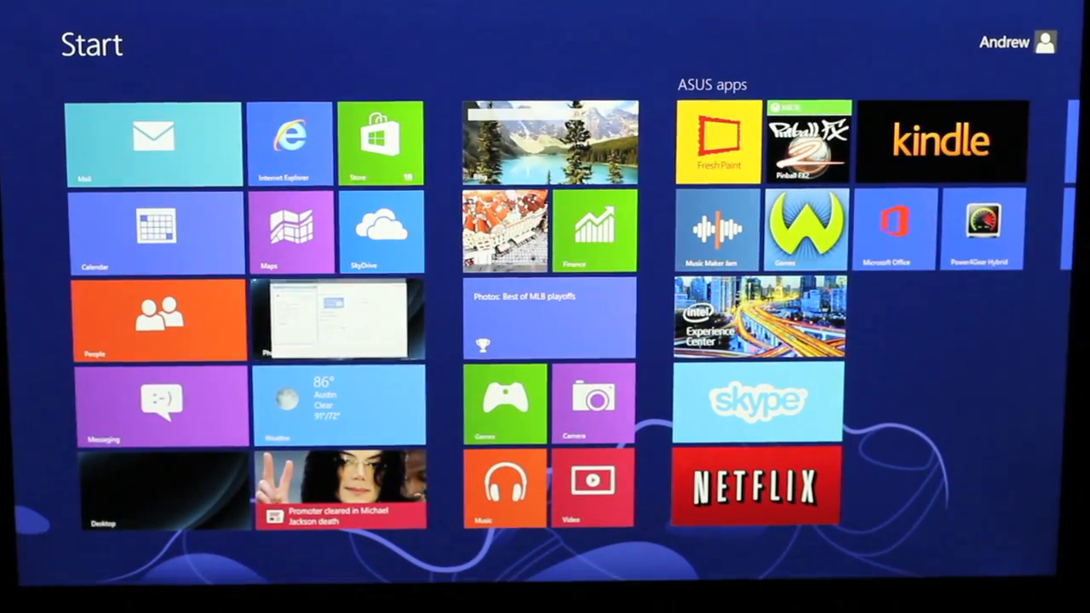
click(549, 143)
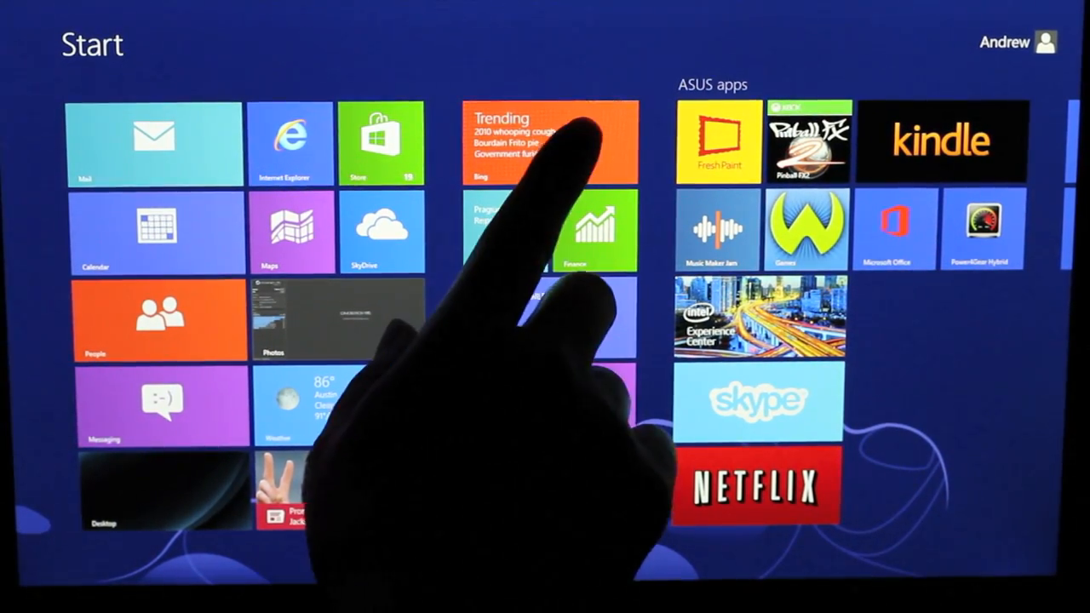
click(552, 145)
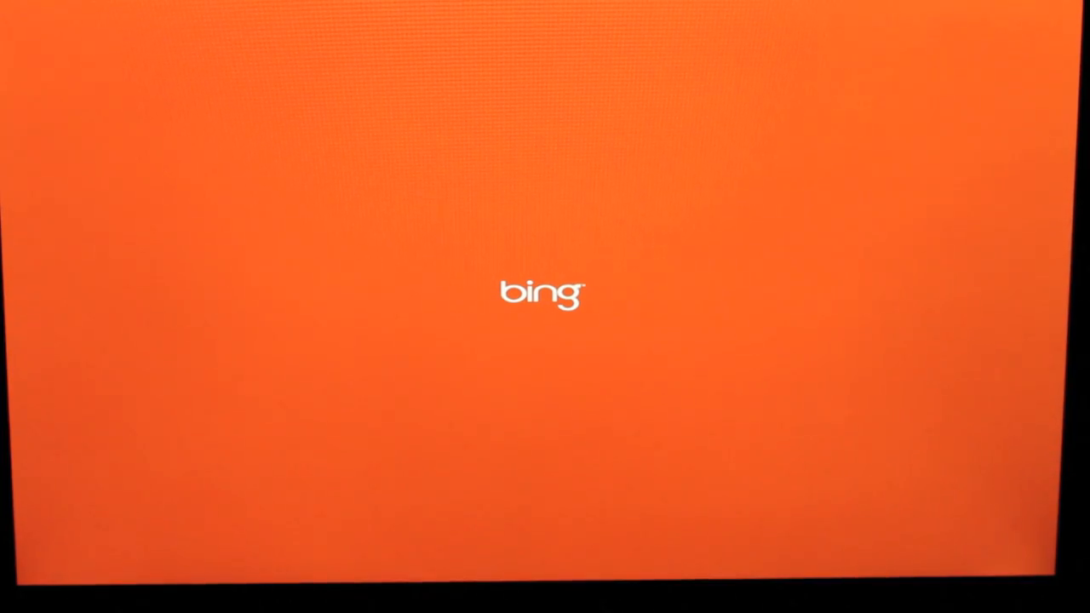